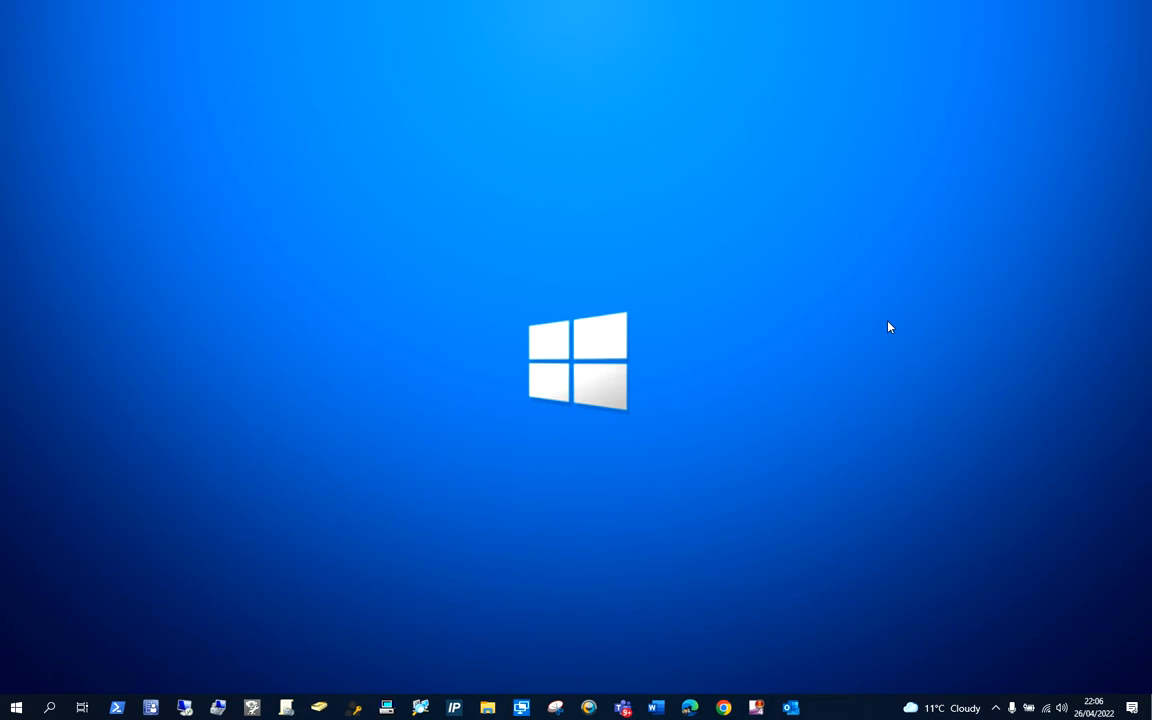
pyautogui.moveTo(28, 572)
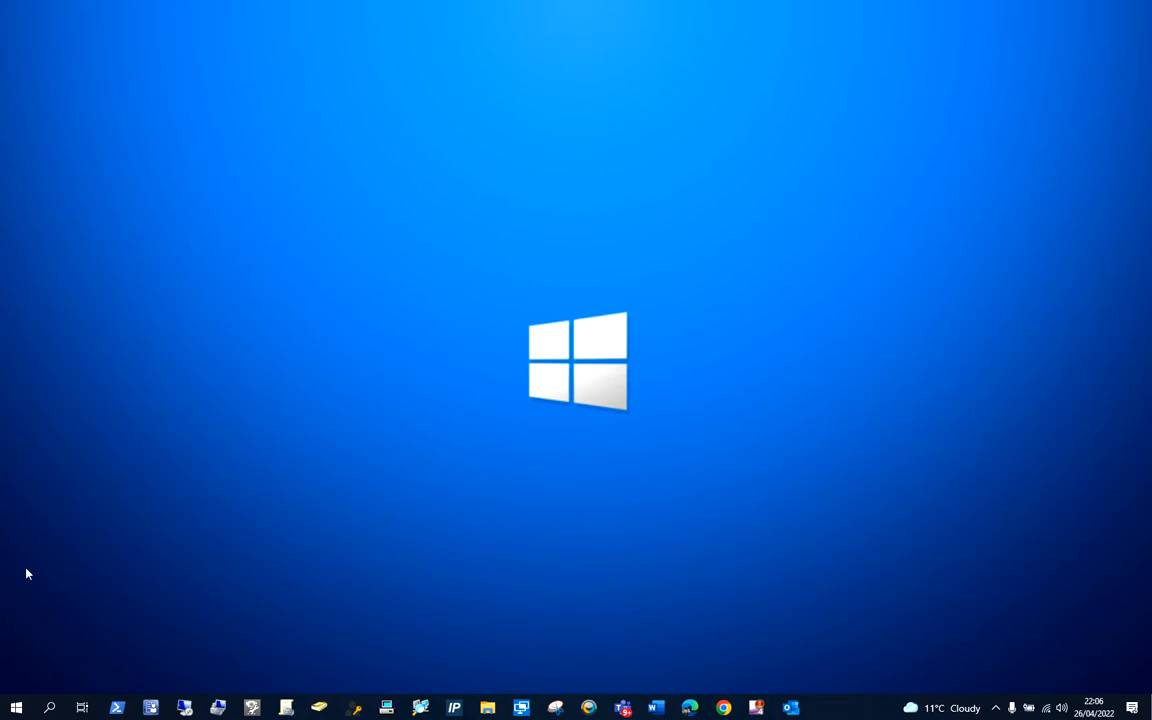
pyautogui.moveTo(16, 708)
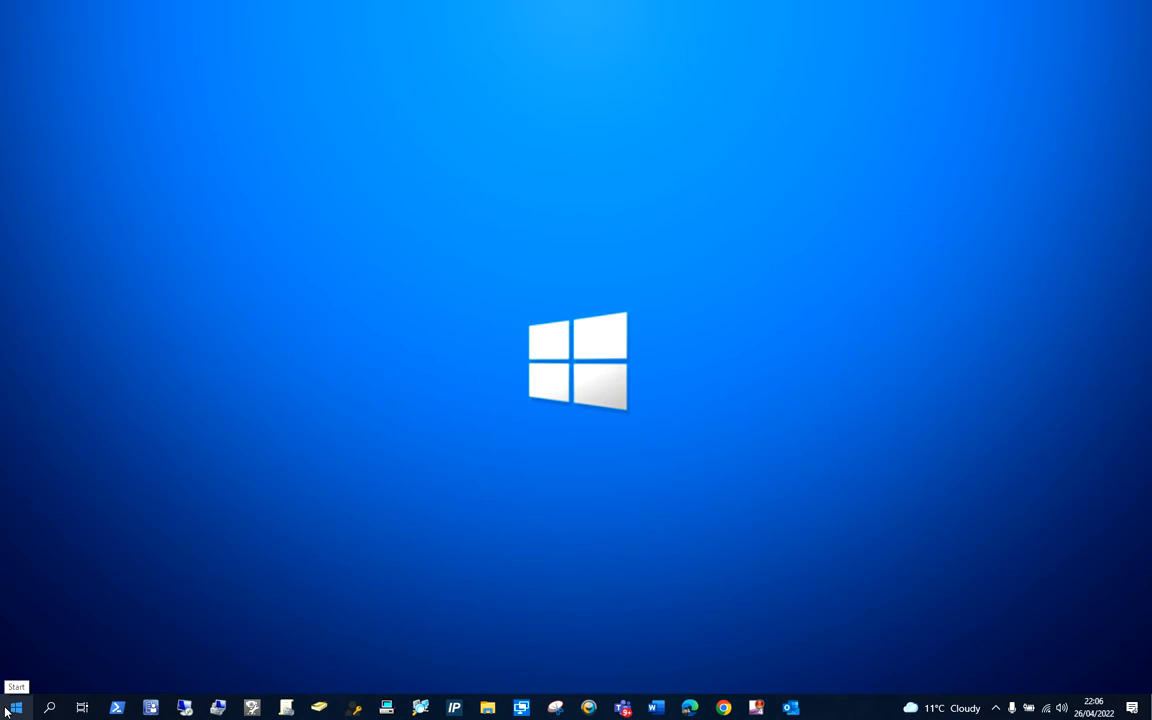
# Step: Reach the Power Options page for power button, sleep button and lid-closing actions
pyautogui.write('co')
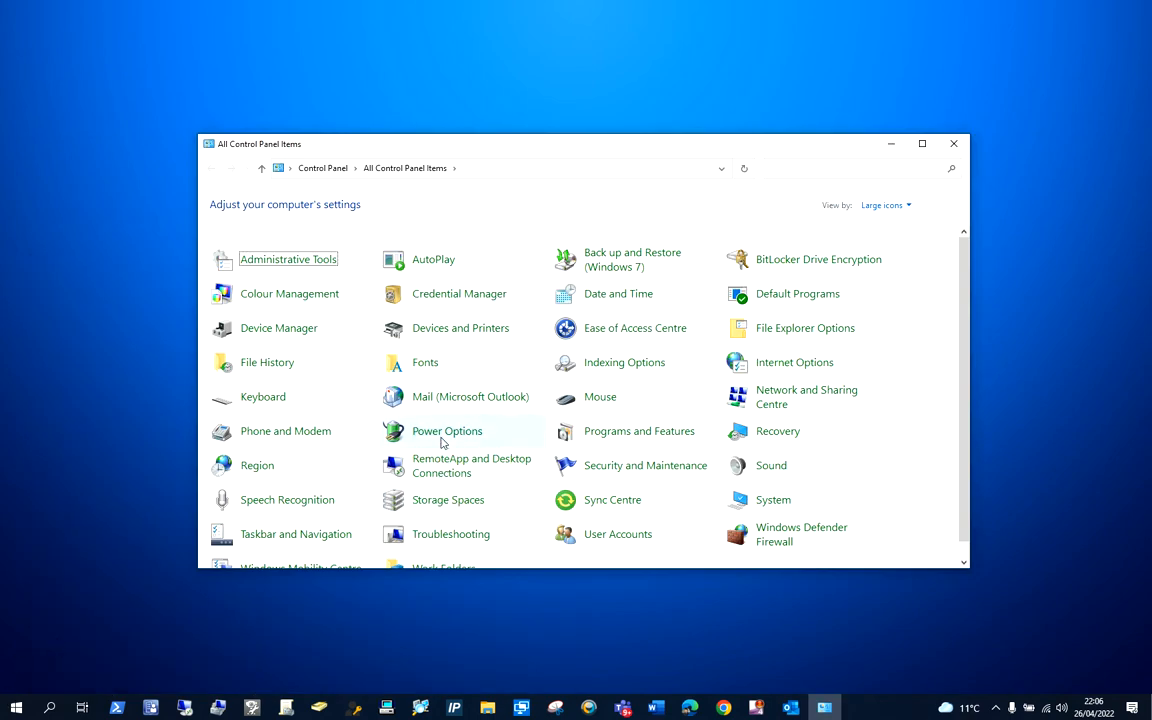
pyautogui.click(448, 432)
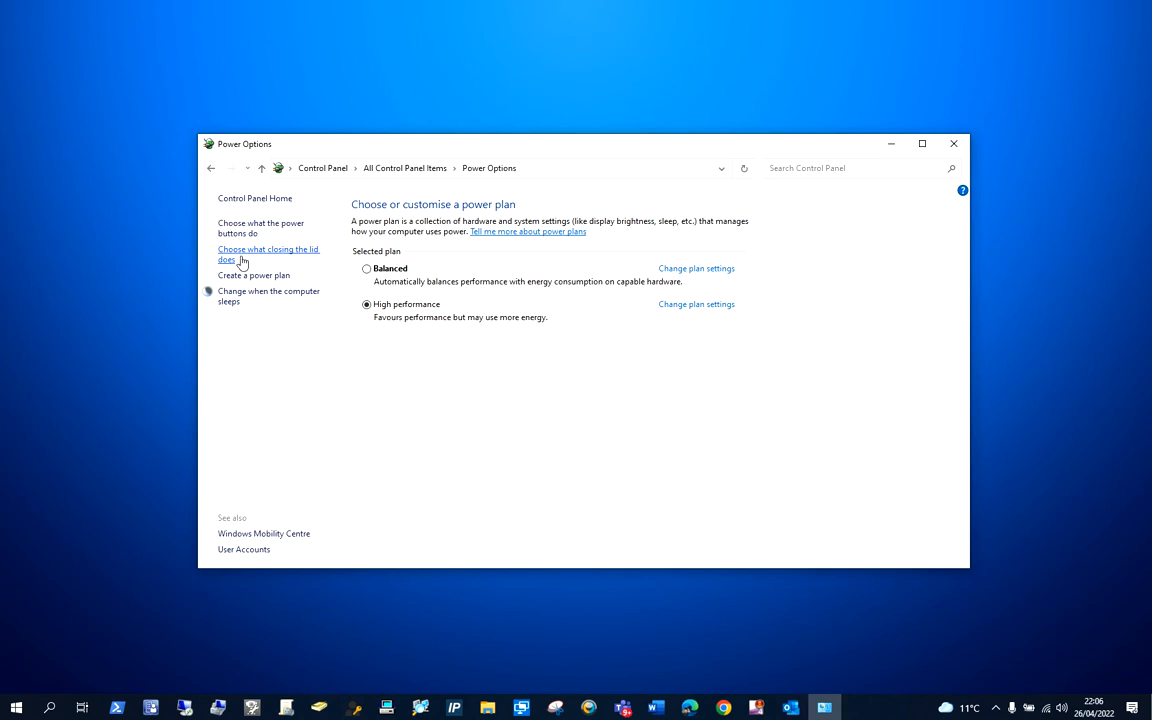
pyautogui.click(268, 254)
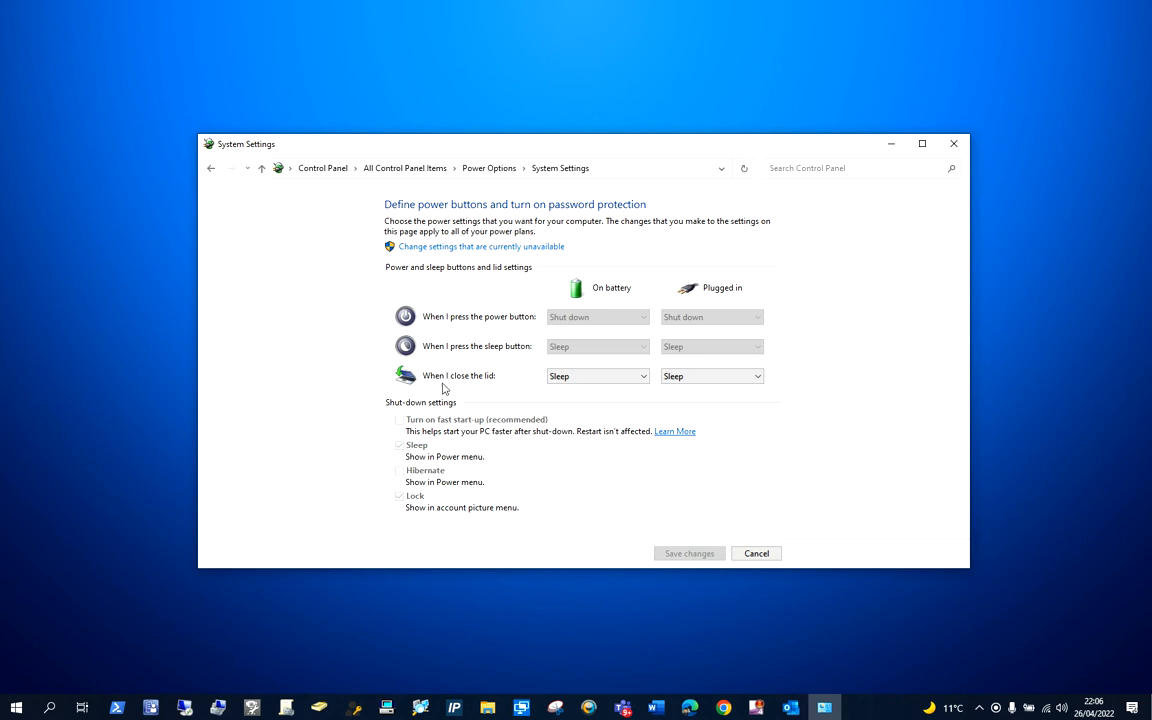
pyautogui.moveTo(488, 382)
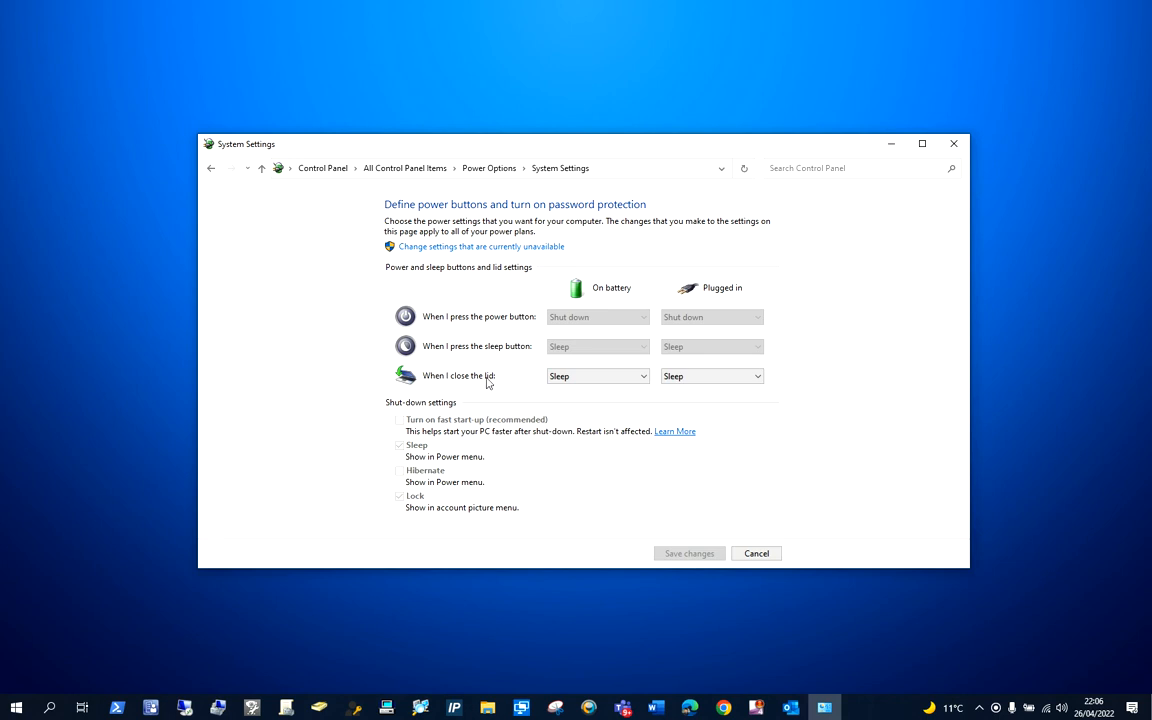
# Step: Set 'When I close the lid' to 'Do nothing' for both On battery and Plugged in
pyautogui.click(596, 376)
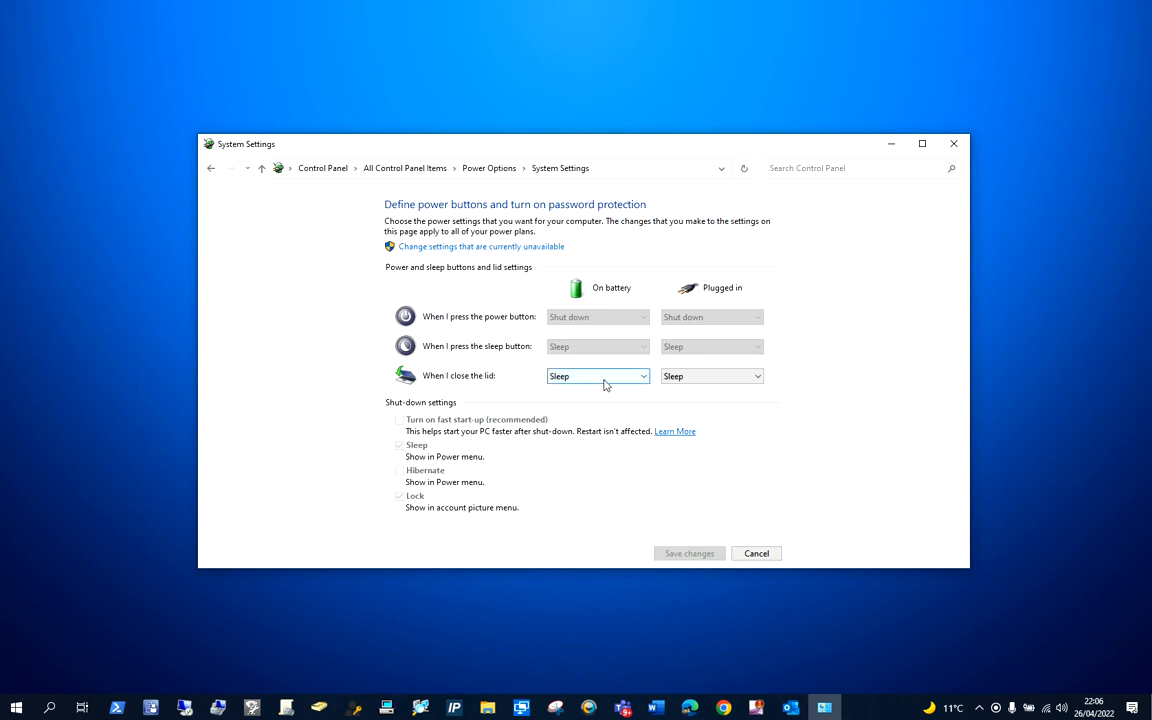
pyautogui.click(596, 376)
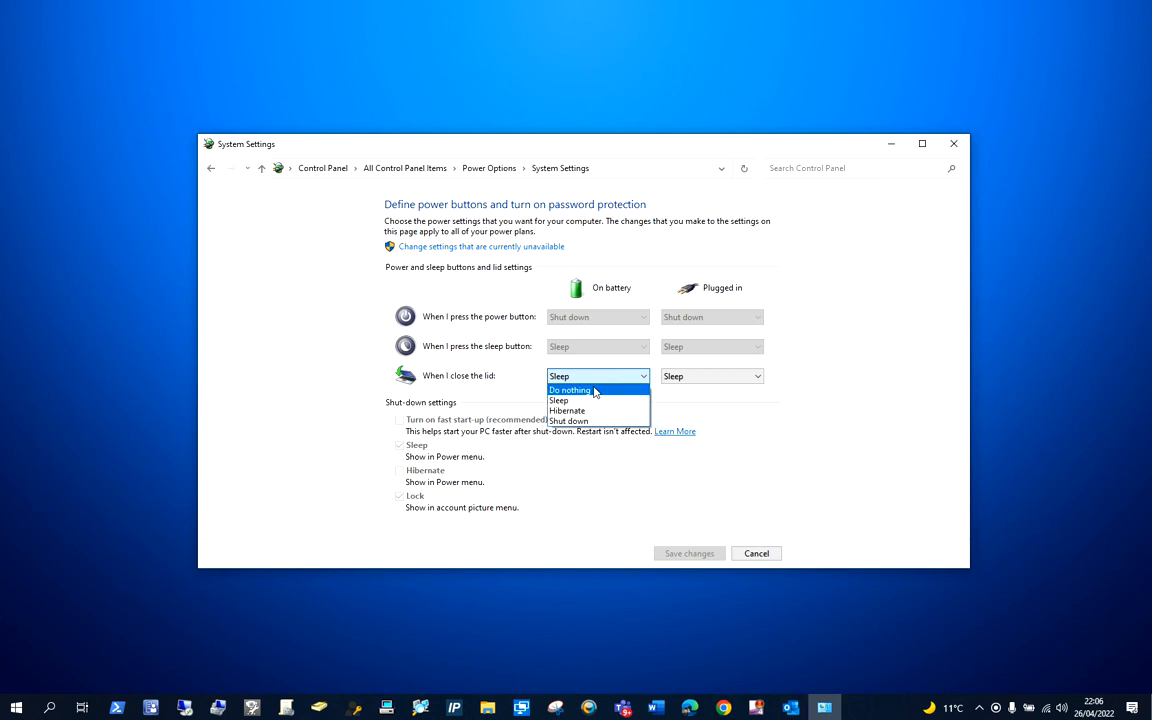
pyautogui.click(568, 390)
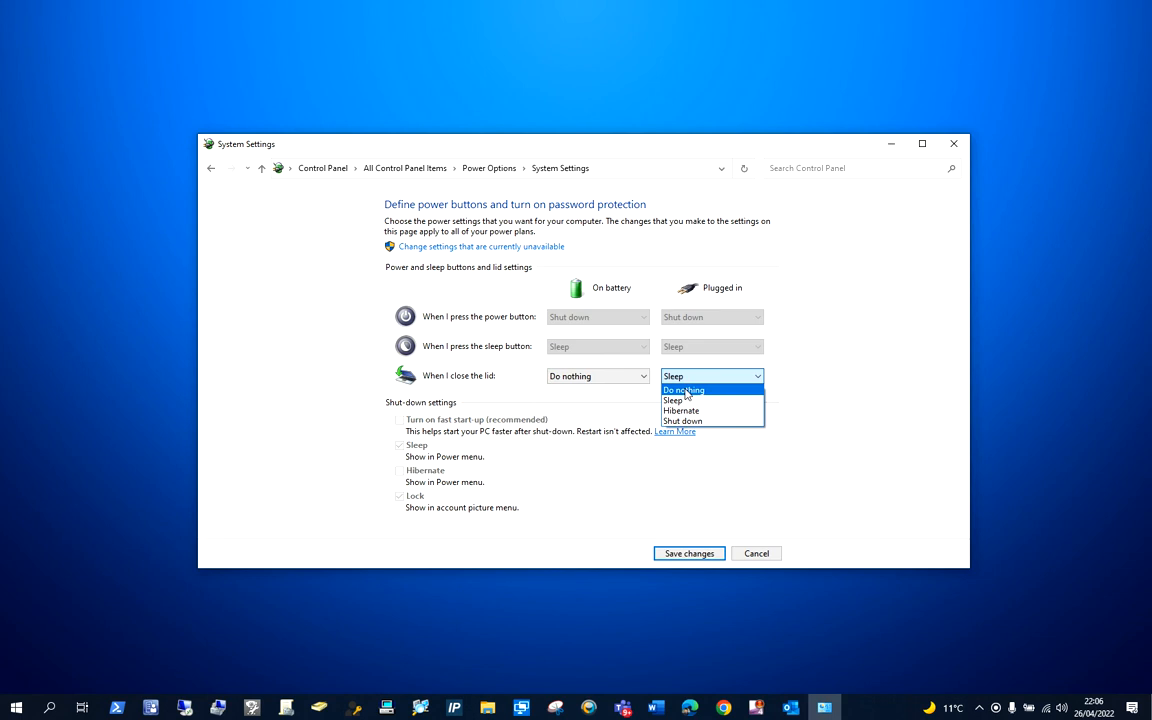
pyautogui.click(684, 390)
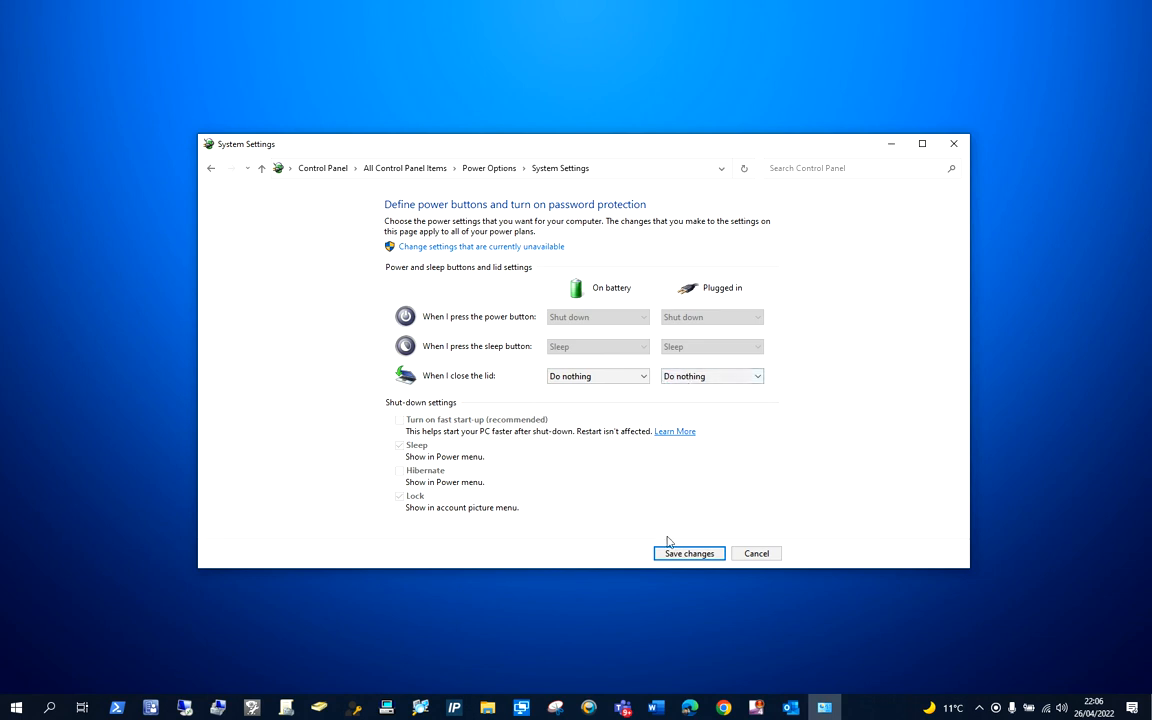